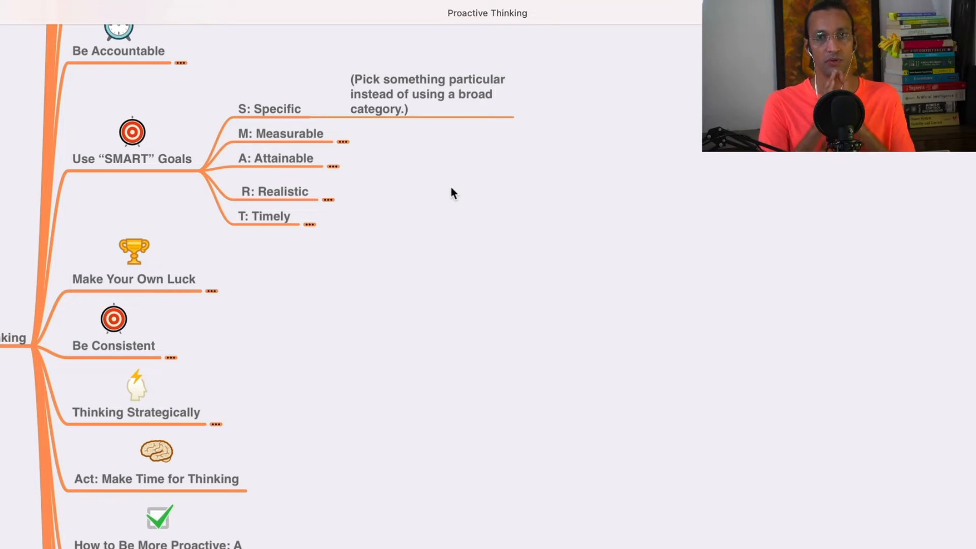
pyautogui.moveTo(435, 160)
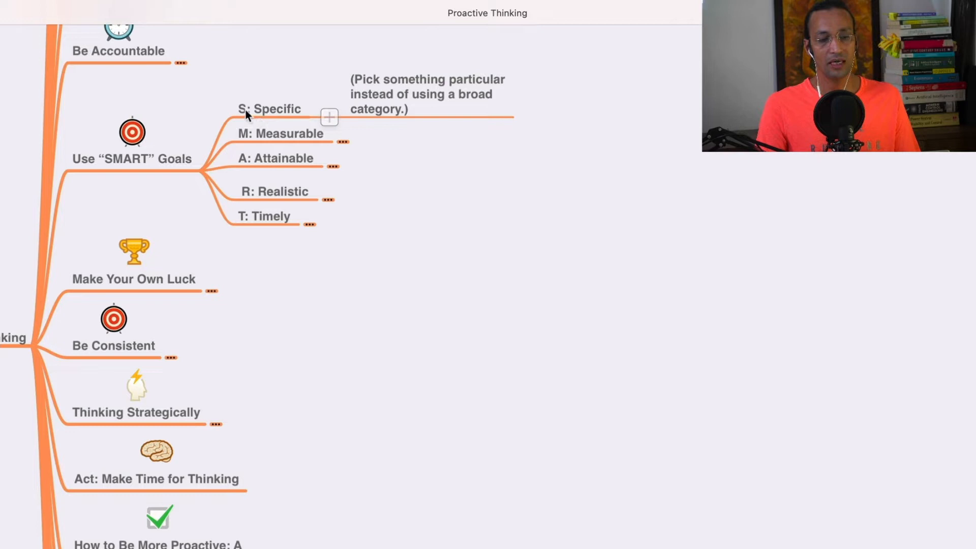
pyautogui.moveTo(344, 143)
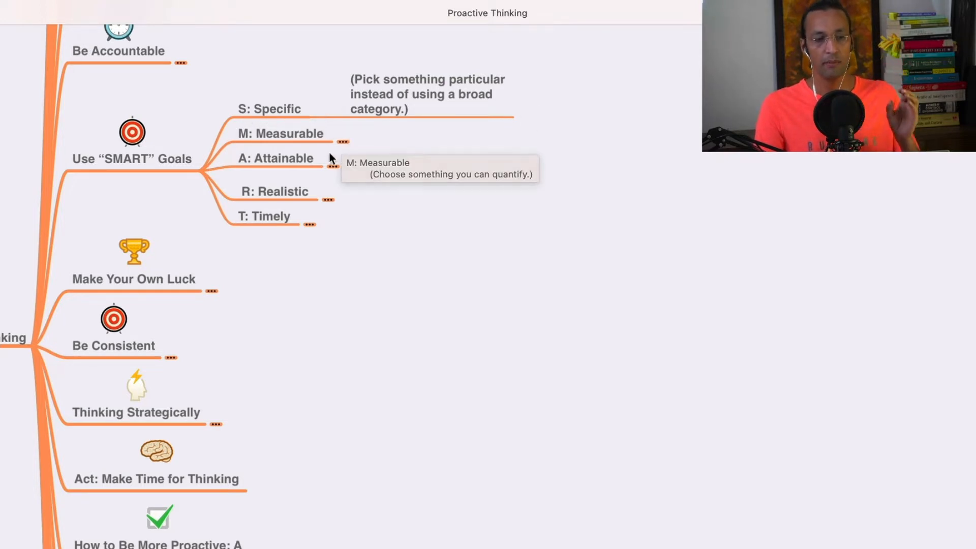
pyautogui.moveTo(329, 158)
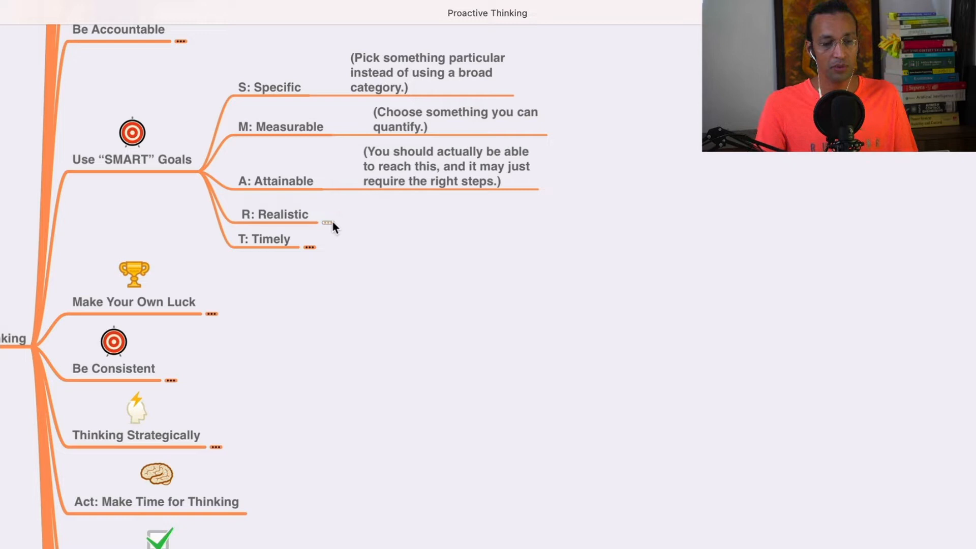
# Step: Reveal the note under the R: Realistic sub-point of SMART Goals
pyautogui.click(327, 223)
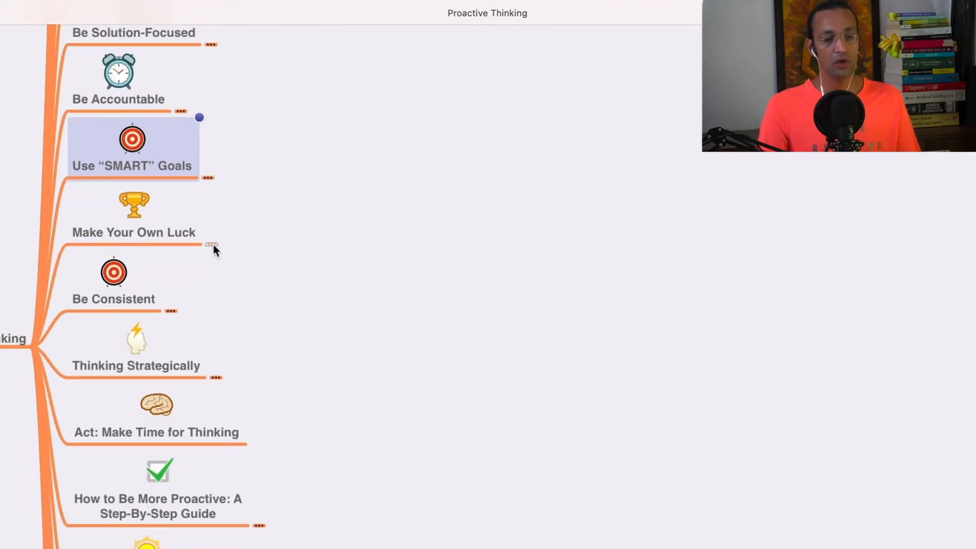
# Step: Unfold Make Your Own Luck to show its daily-progress and milestone notes
pyautogui.click(214, 245)
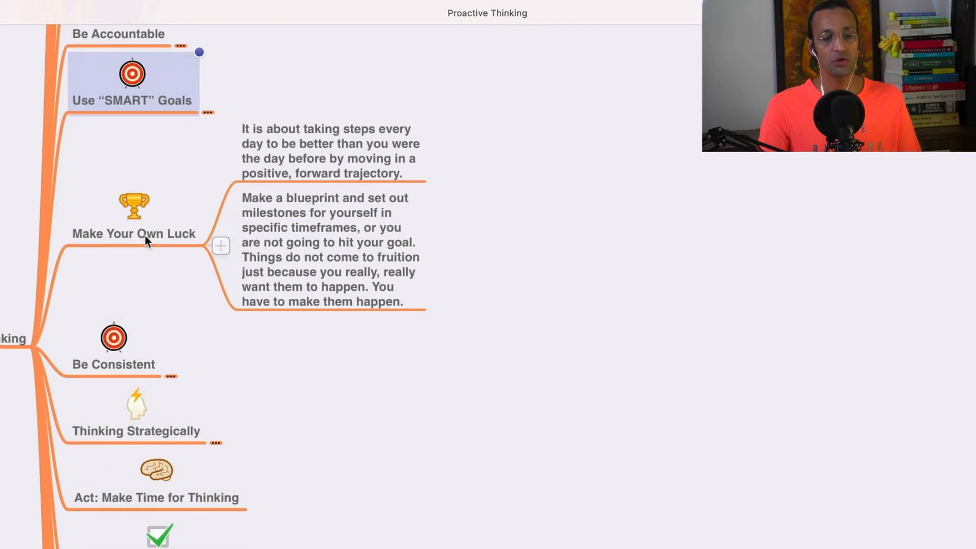
pyautogui.moveTo(220, 245)
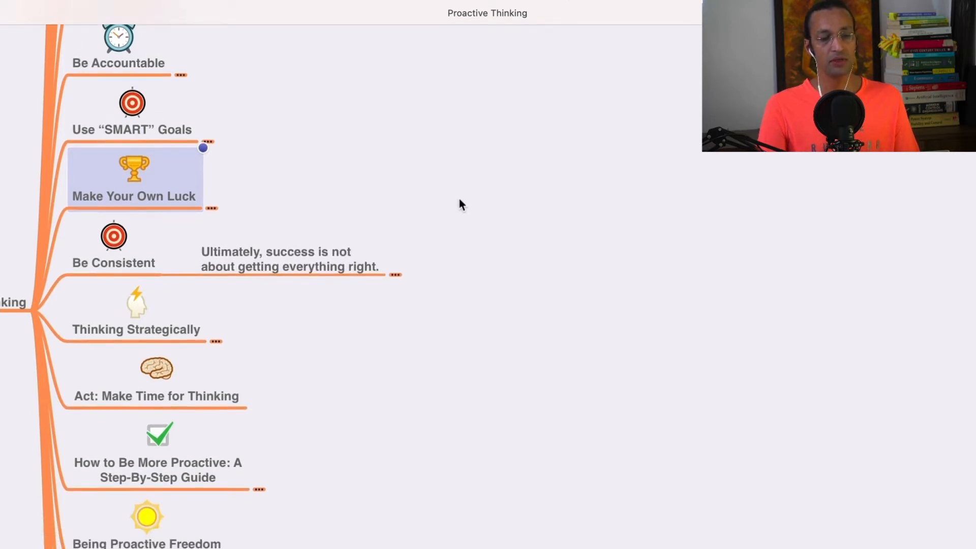
pyautogui.moveTo(553, 179)
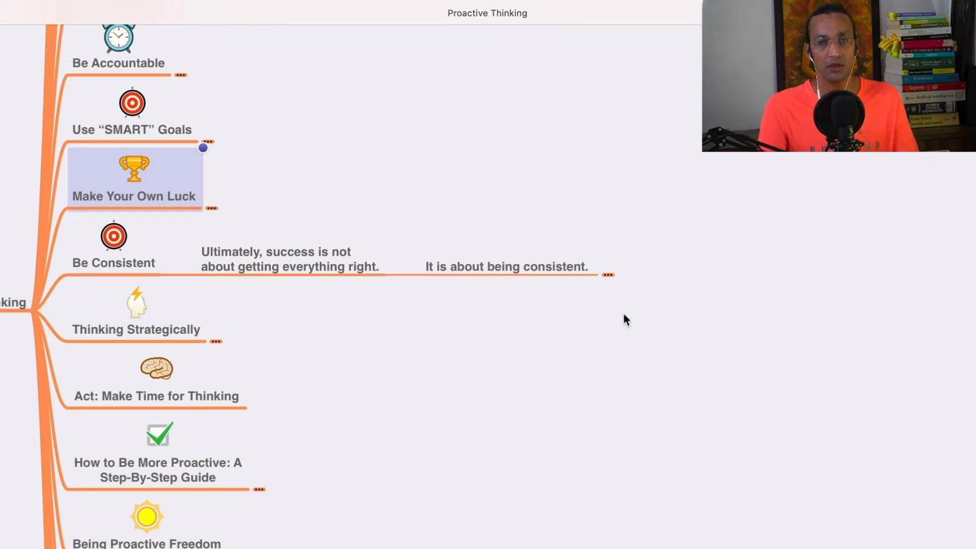
# Step: Unfold Thinking Strategically to show its list of tough planning questions
pyautogui.click(112, 246)
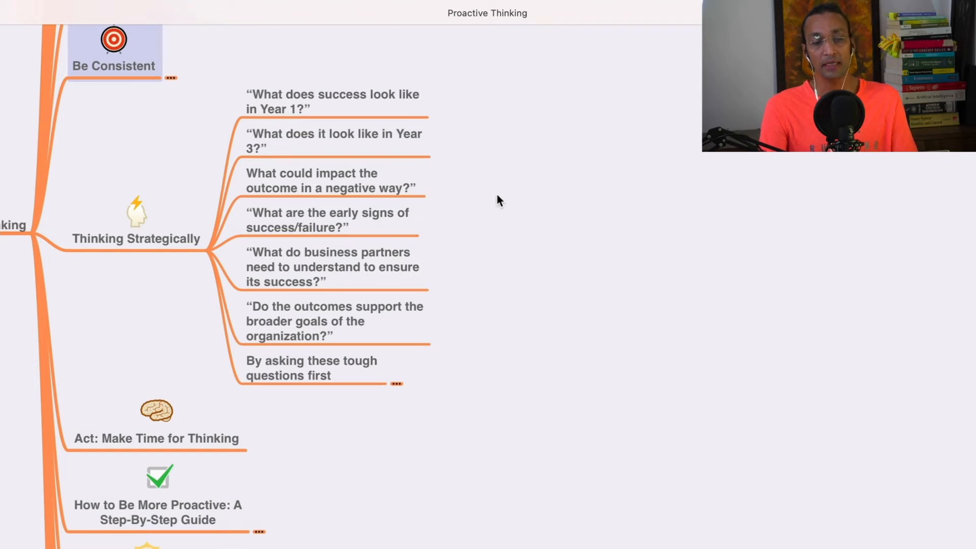
pyautogui.moveTo(487, 201)
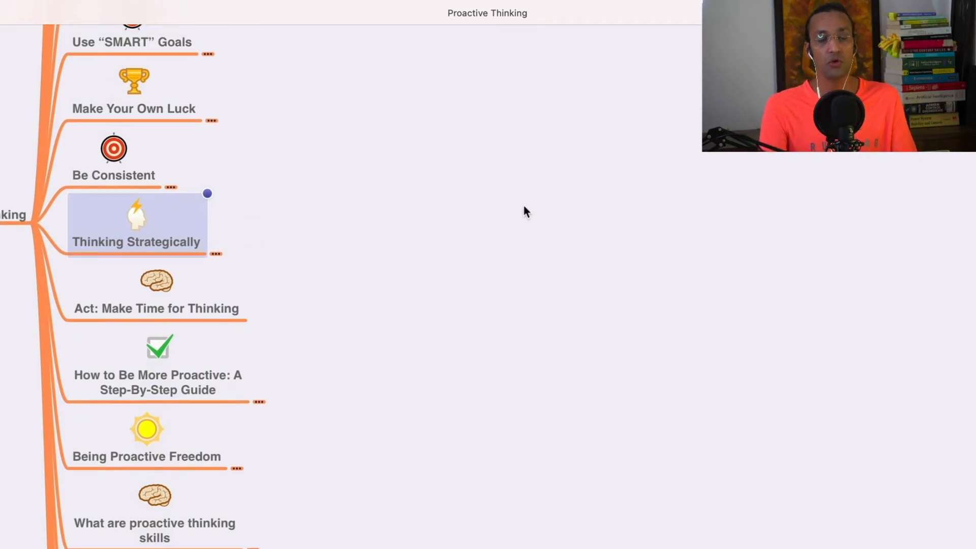
pyautogui.moveTo(508, 196)
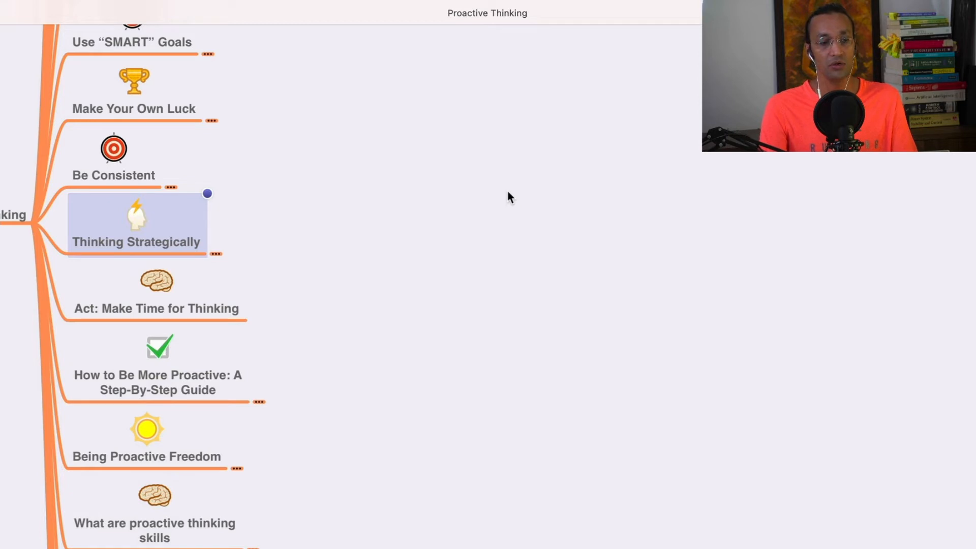
pyautogui.moveTo(488, 187)
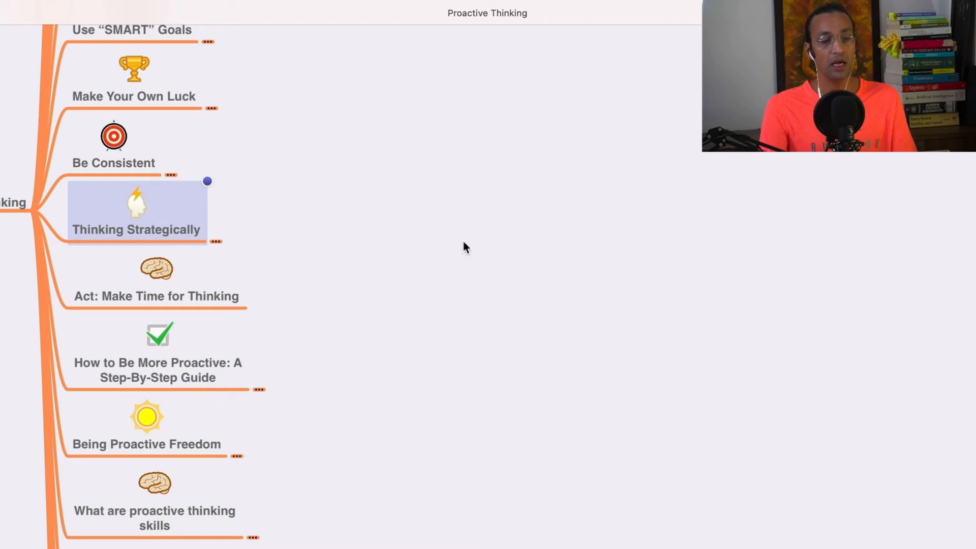
pyautogui.moveTo(486, 231)
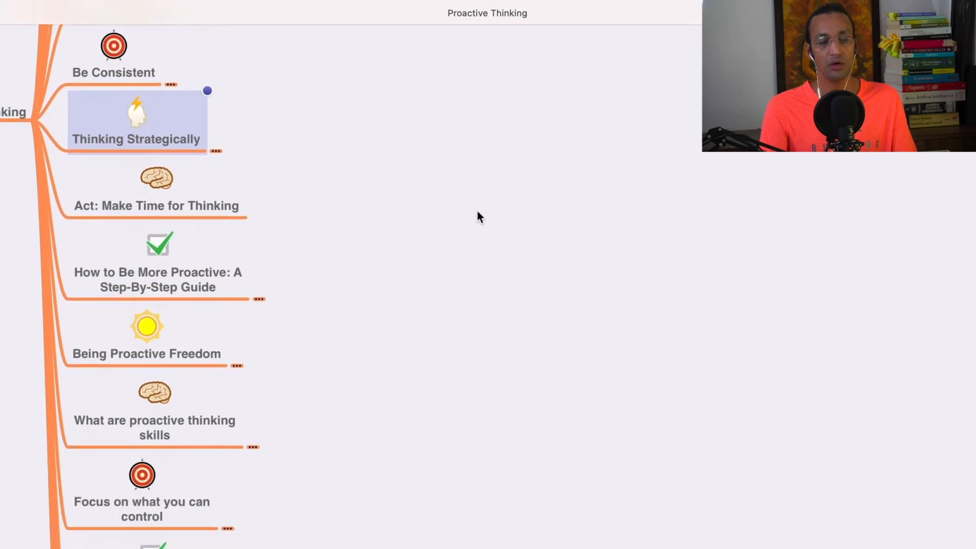
# Step: Scroll down the map to reach the How to Be More Proactive guide branch
pyautogui.scroll(-3)
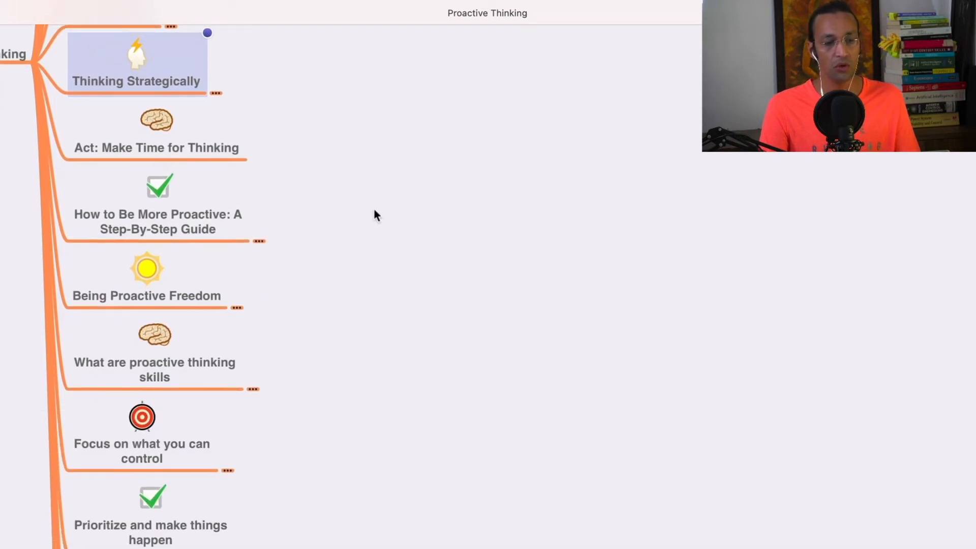
pyautogui.moveTo(330, 267)
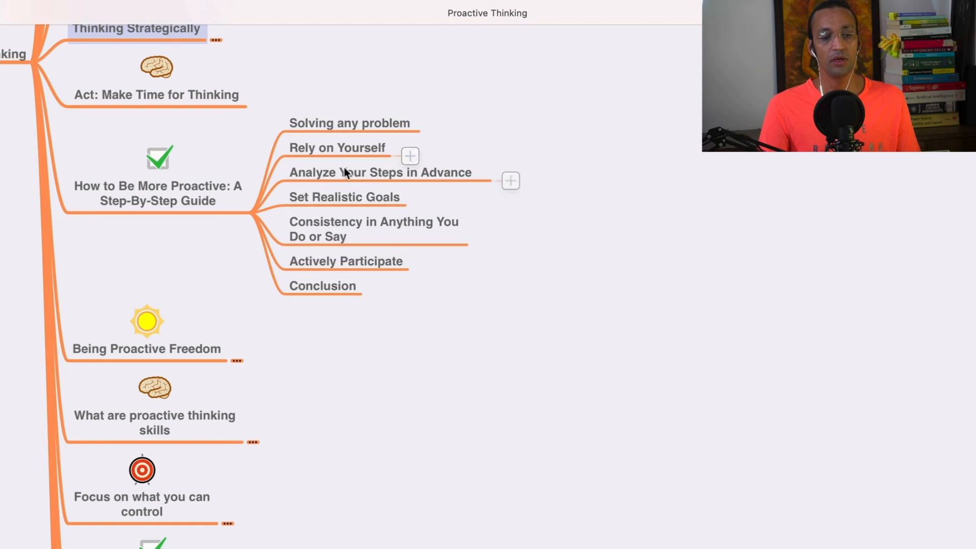
pyautogui.moveTo(402, 190)
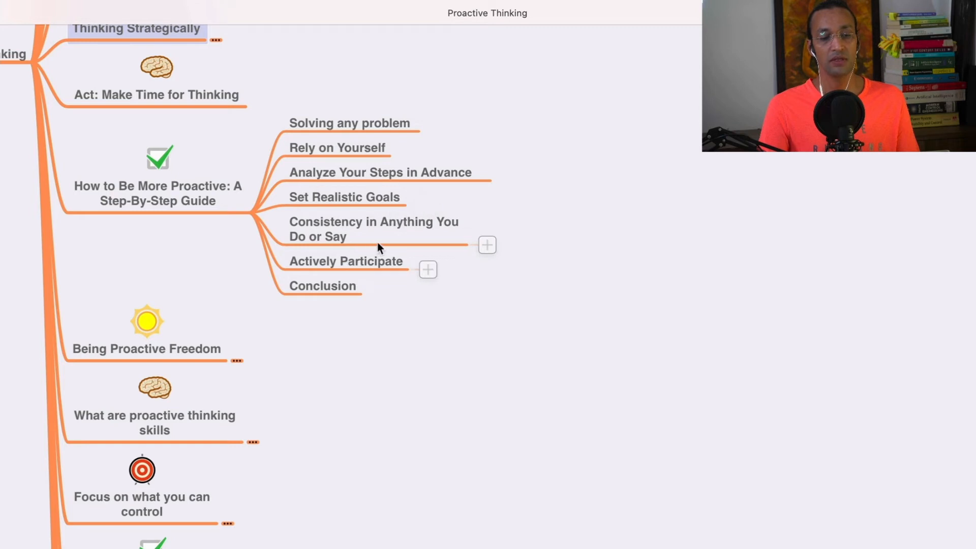
pyautogui.moveTo(354, 257)
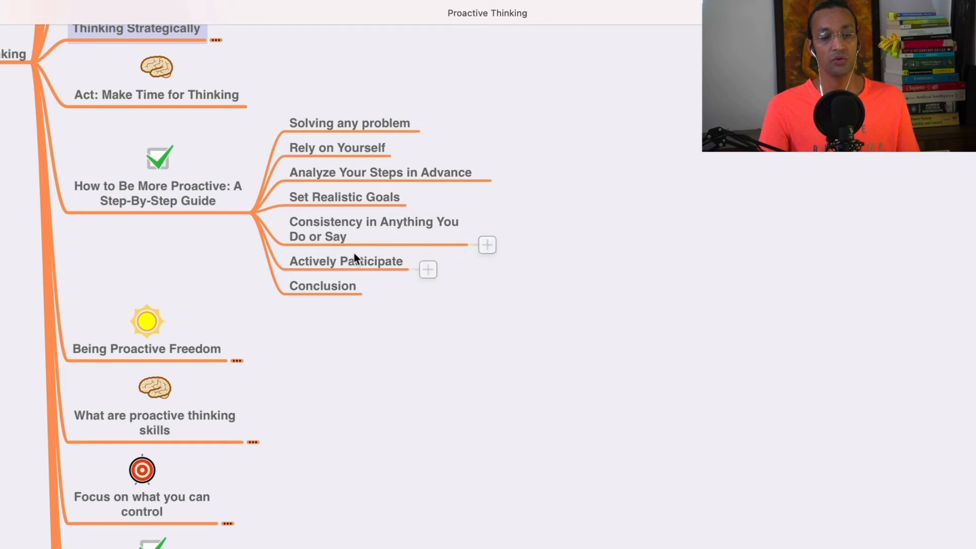
pyautogui.moveTo(370, 285)
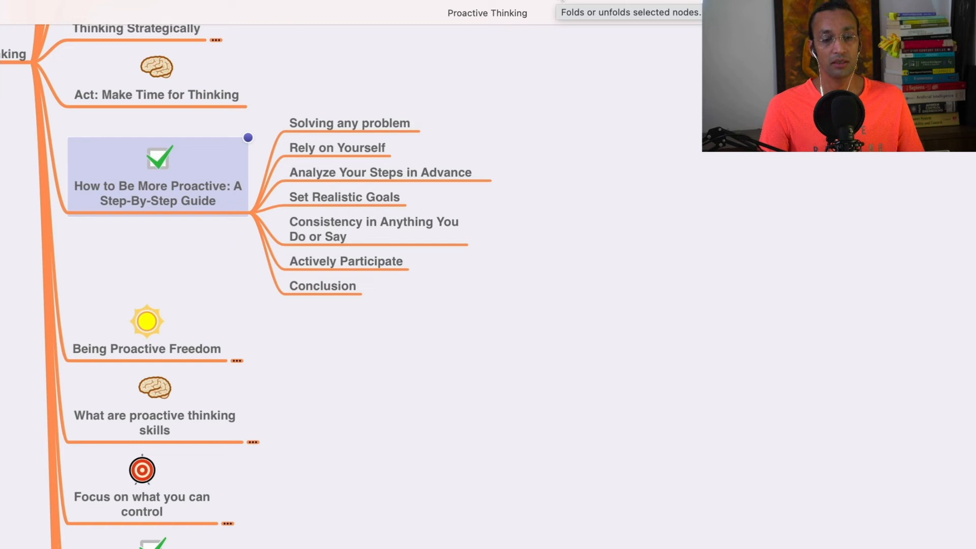
# Step: Fold the step-by-step guide branch and scroll down toward Being Proactive Freedom
pyautogui.click(247, 137)
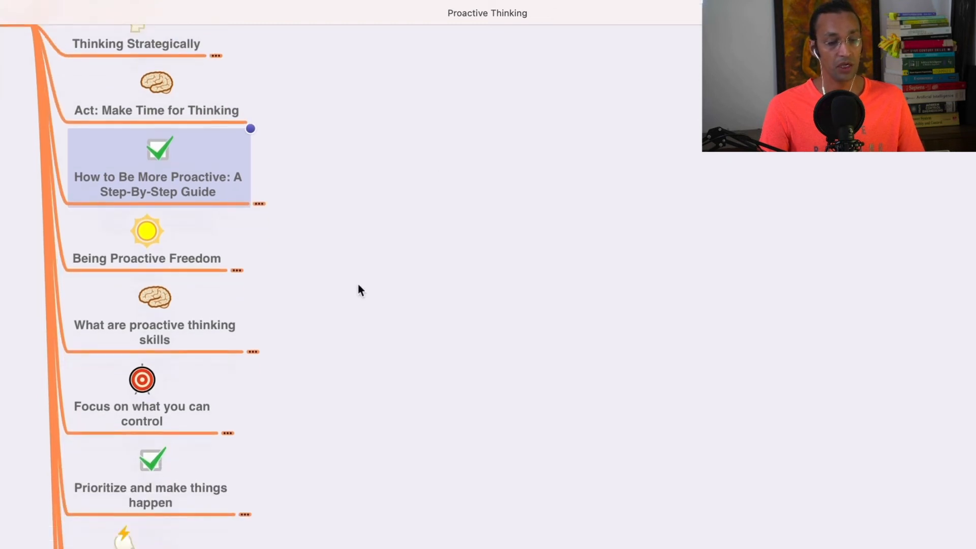
pyautogui.scroll(-3)
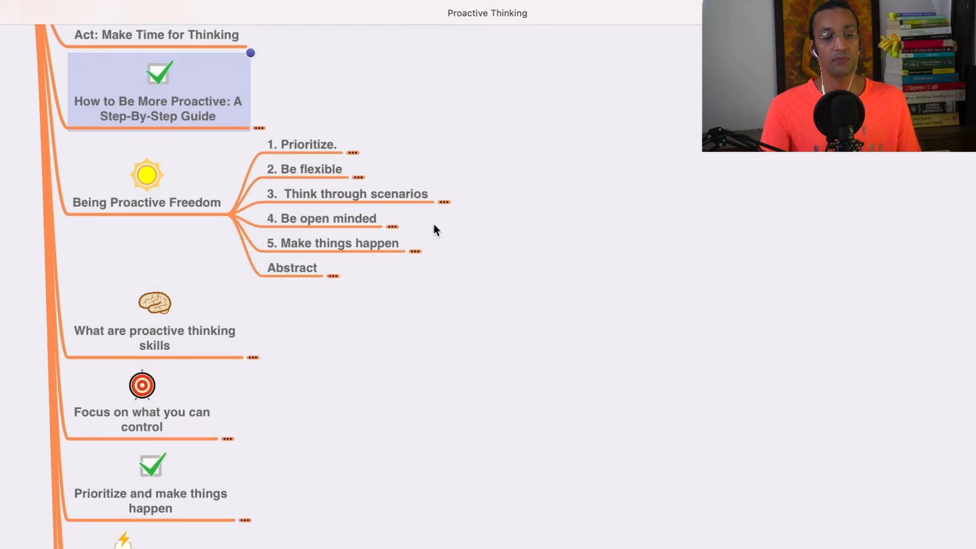
pyautogui.moveTo(364, 163)
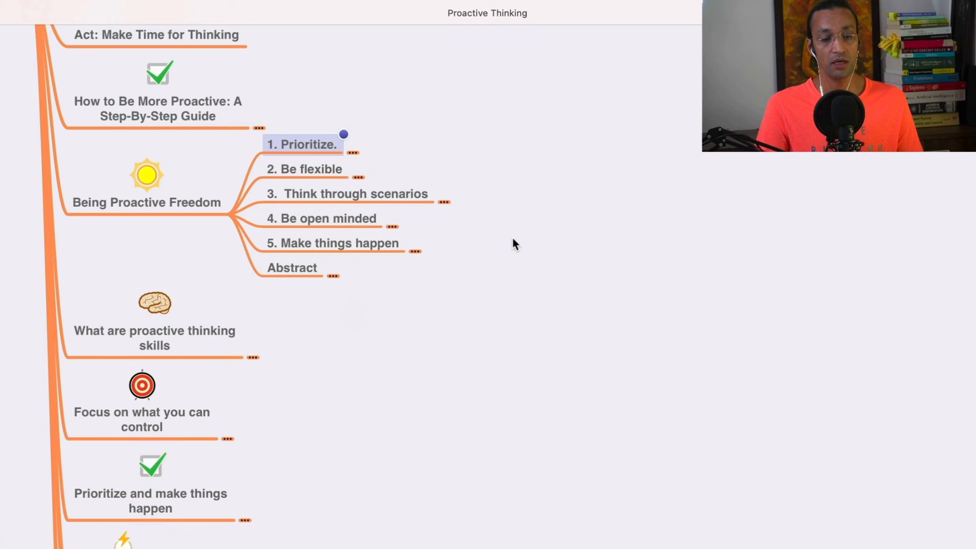
pyautogui.moveTo(343, 190)
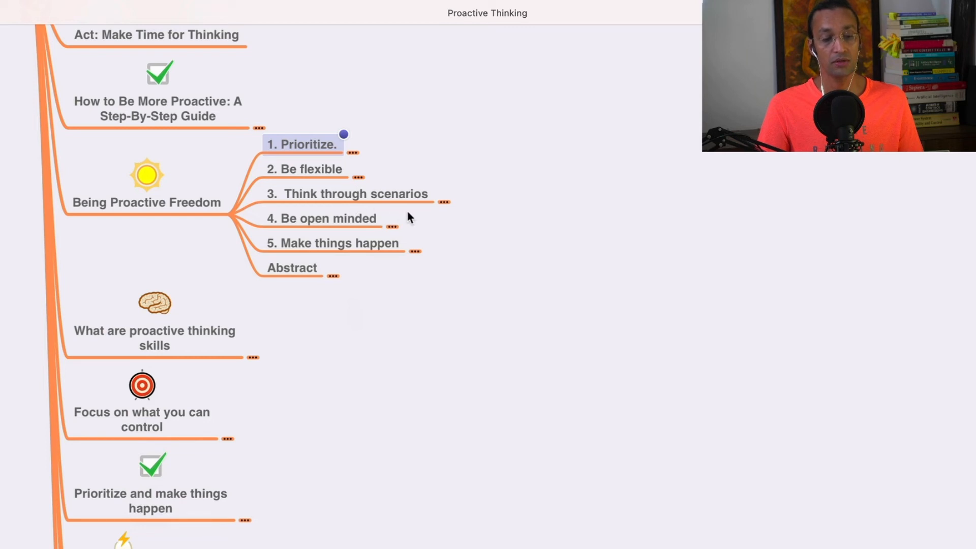
pyautogui.moveTo(411, 255)
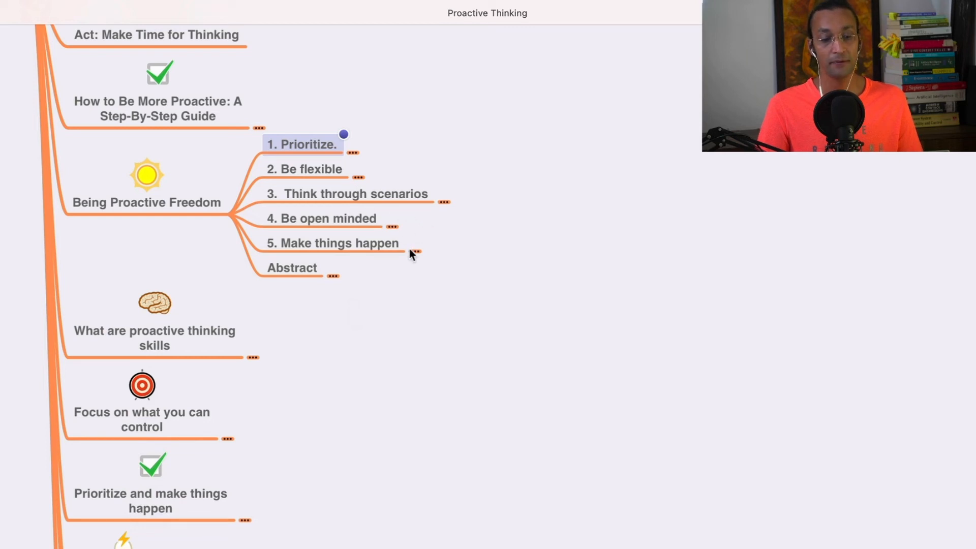
pyautogui.moveTo(419, 284)
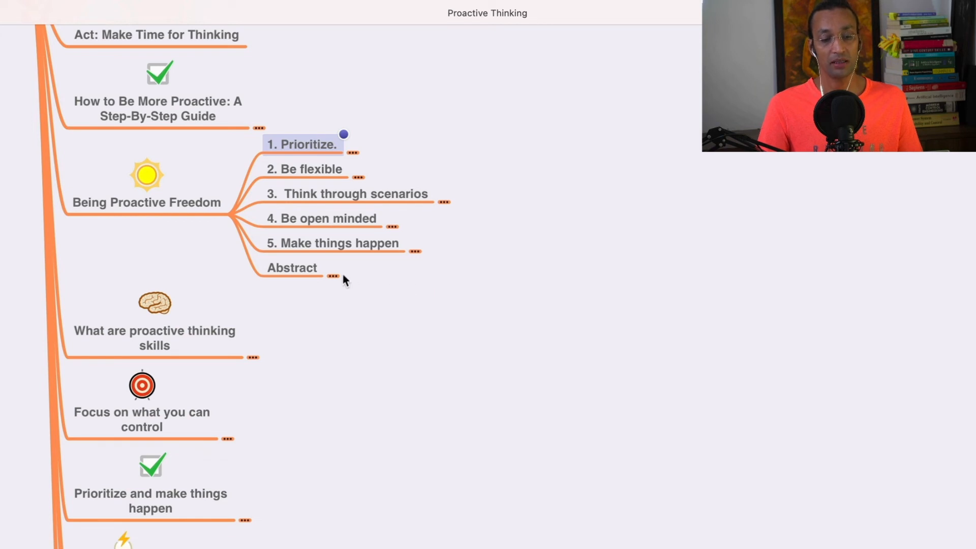
# Step: Collapse Being Proactive Freedom and scroll down through Proactive People and Conclusion
pyautogui.click(147, 202)
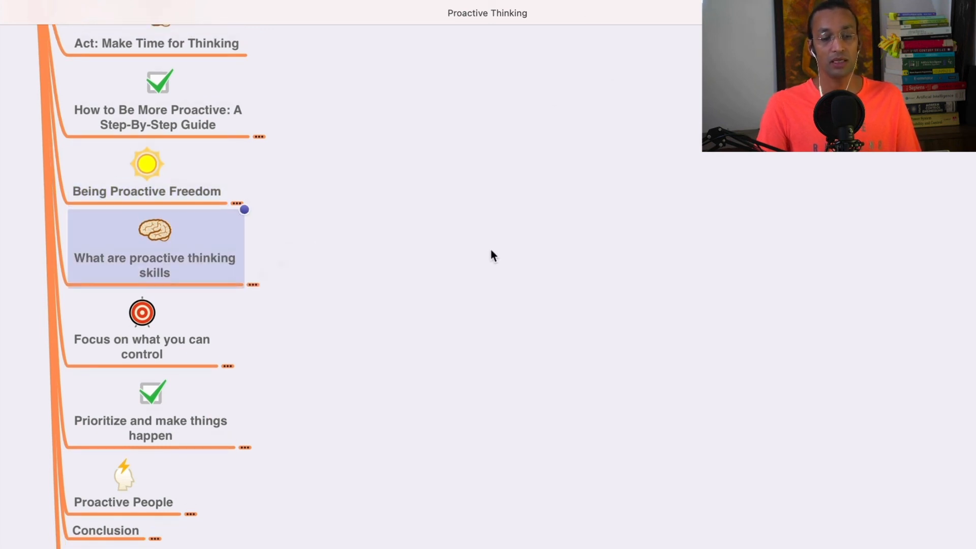
pyautogui.scroll(-3)
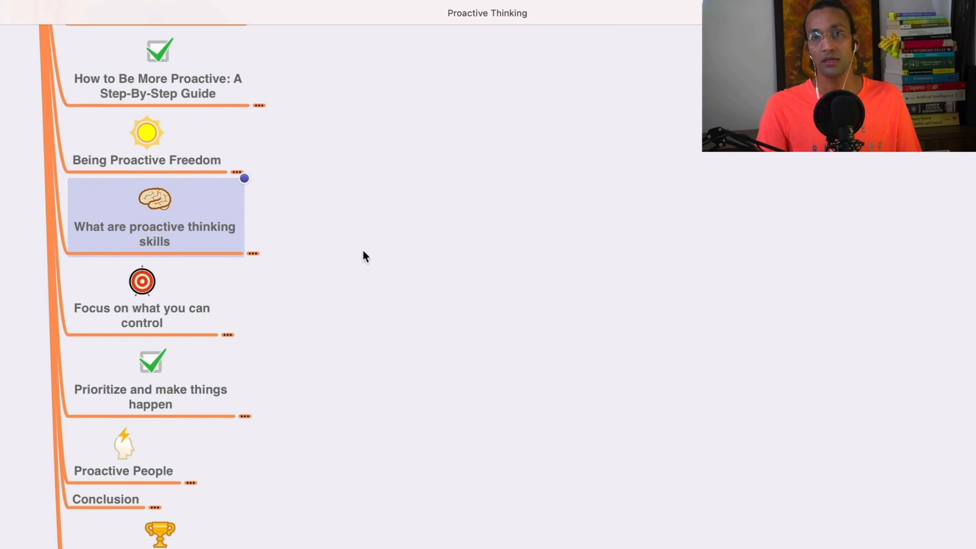